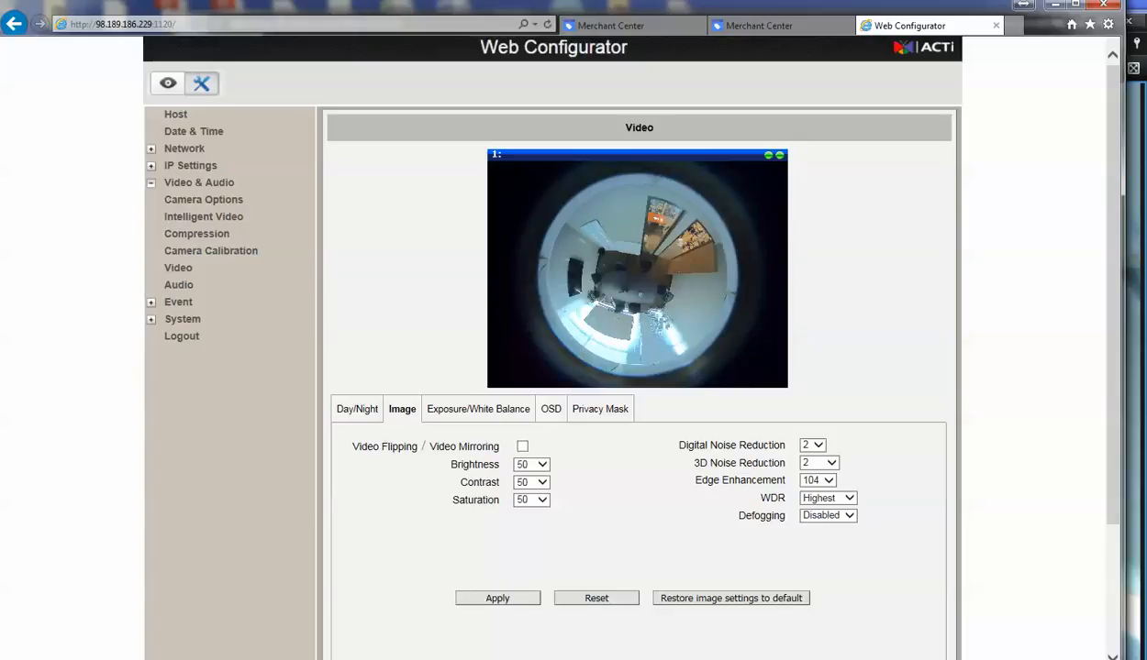
# Leave the Video Image settings so the Web Configurator page reloads
pyautogui.click(169, 84)
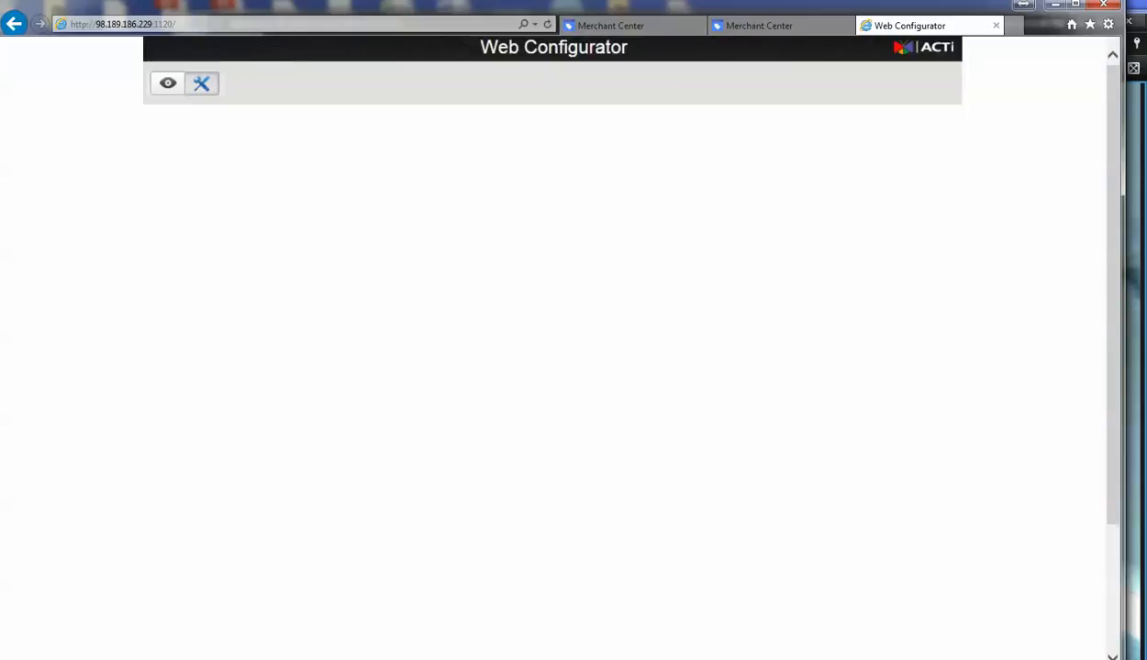
# Go from Host through Video & Audio and Camera Options to the Video settings page
pyautogui.click(202, 84)
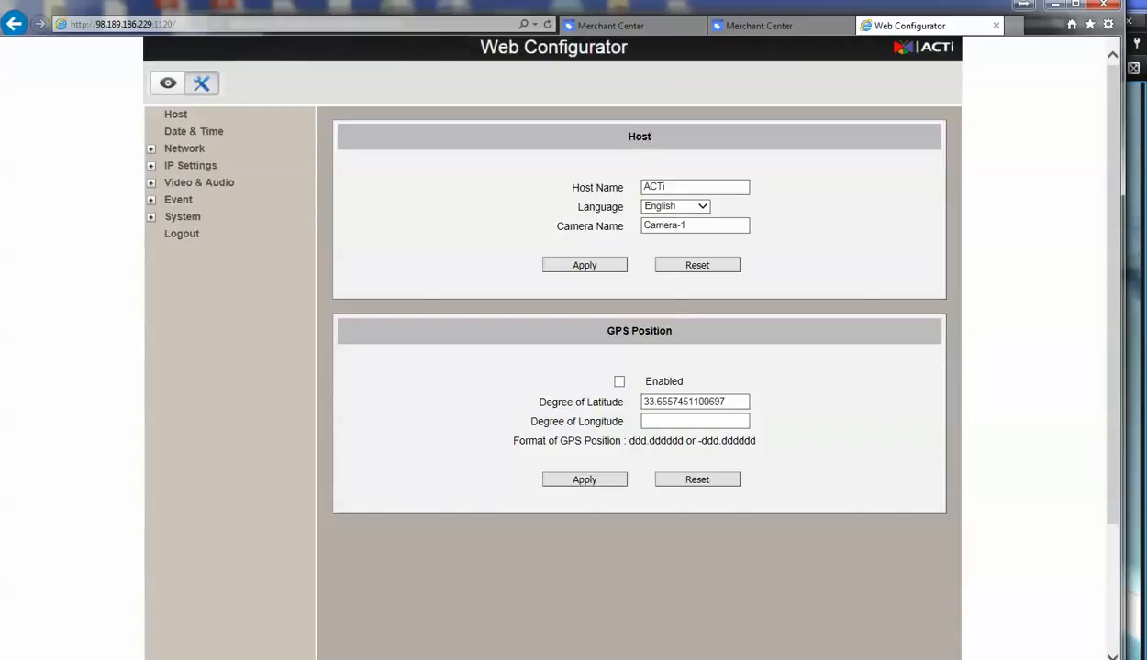
pyautogui.click(198, 181)
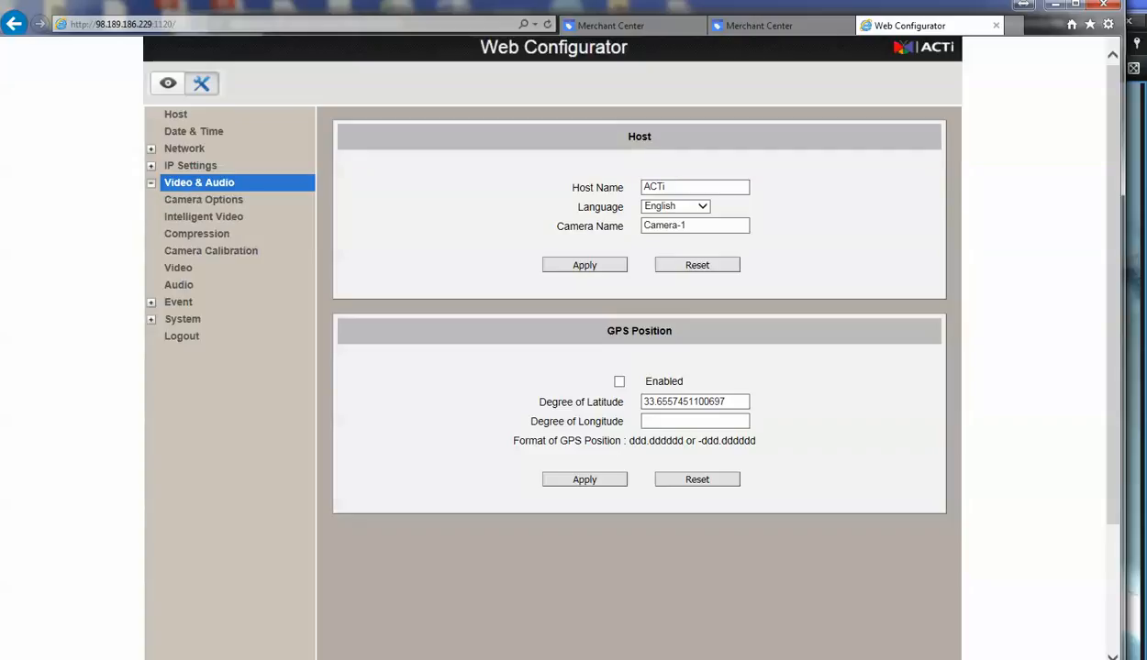
pyautogui.click(204, 217)
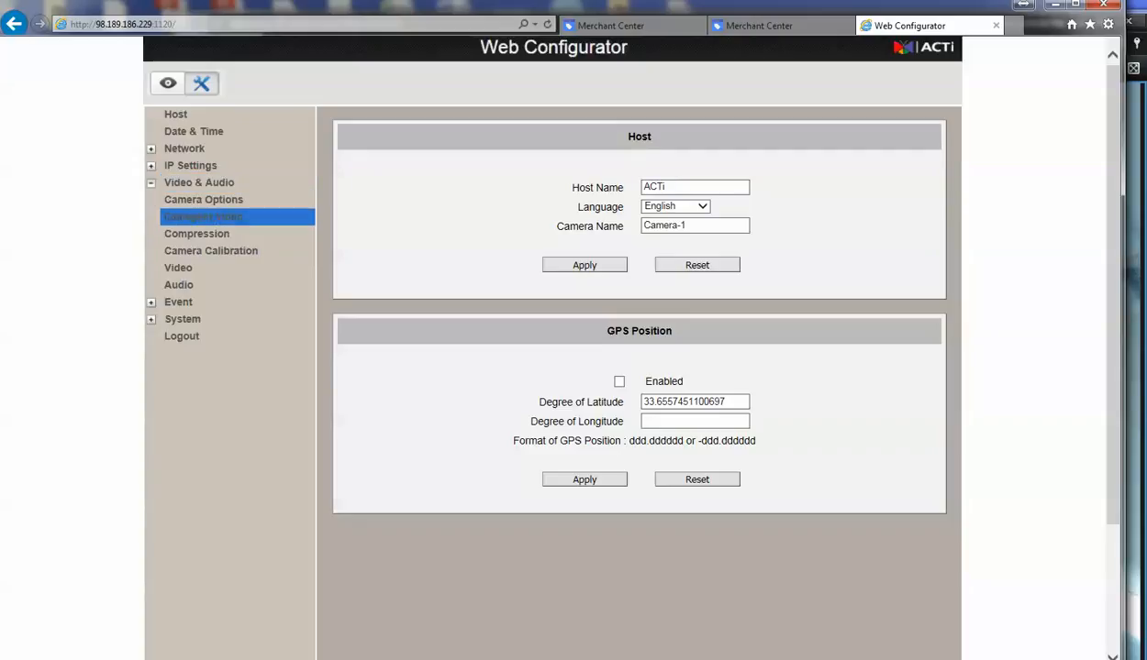
pyautogui.click(204, 199)
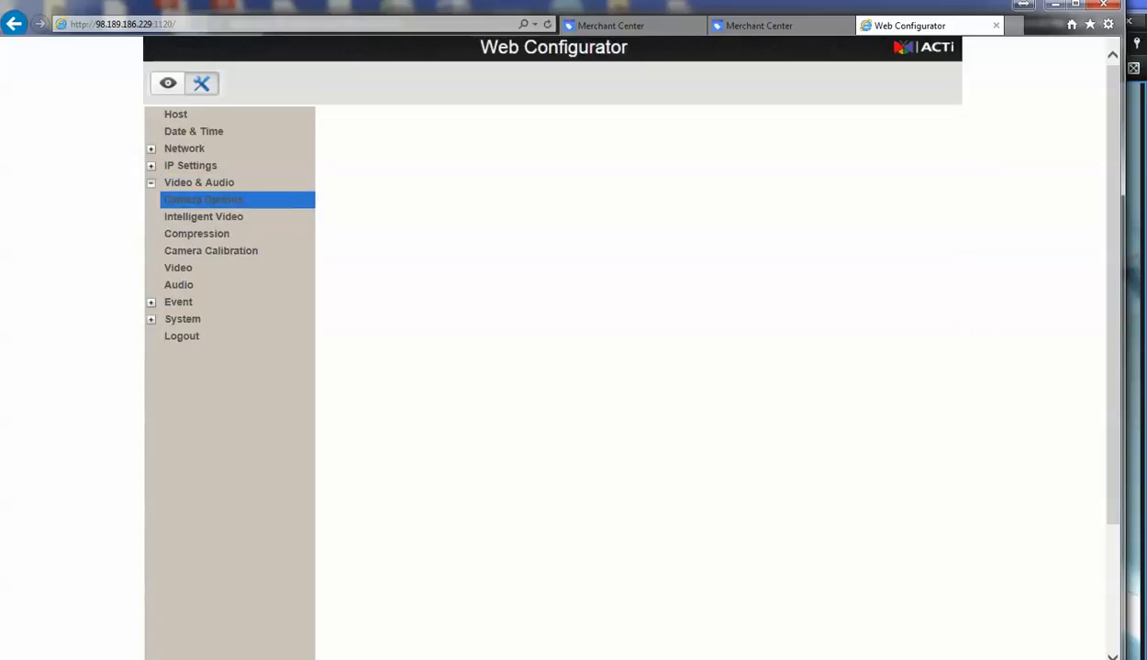
pyautogui.click(201, 198)
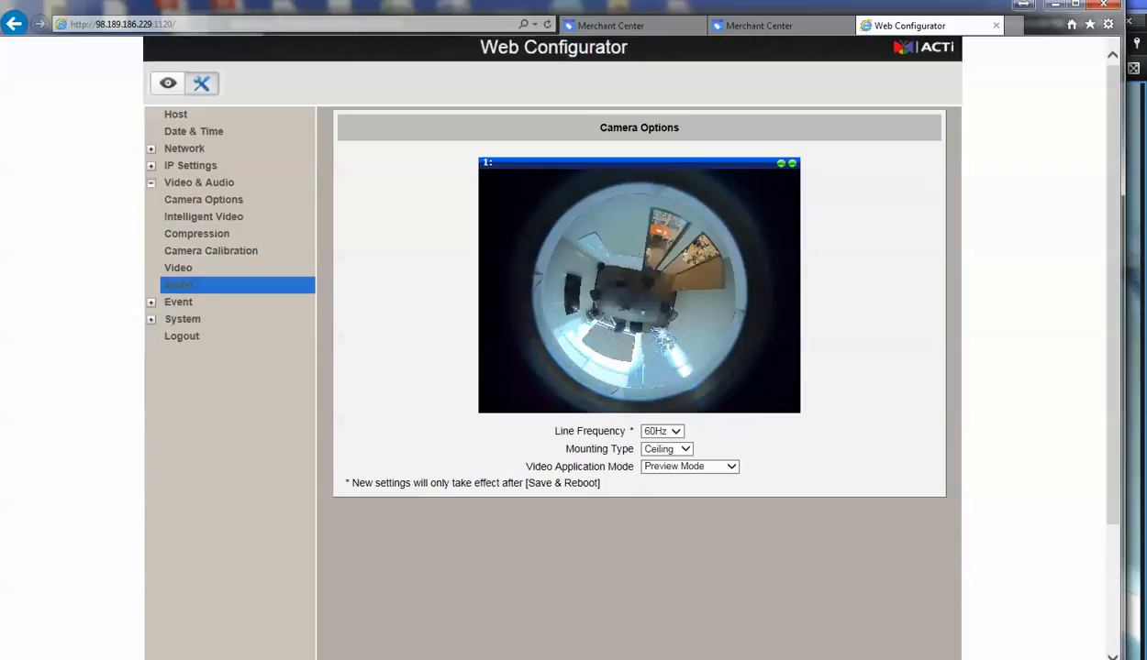
pyautogui.click(177, 268)
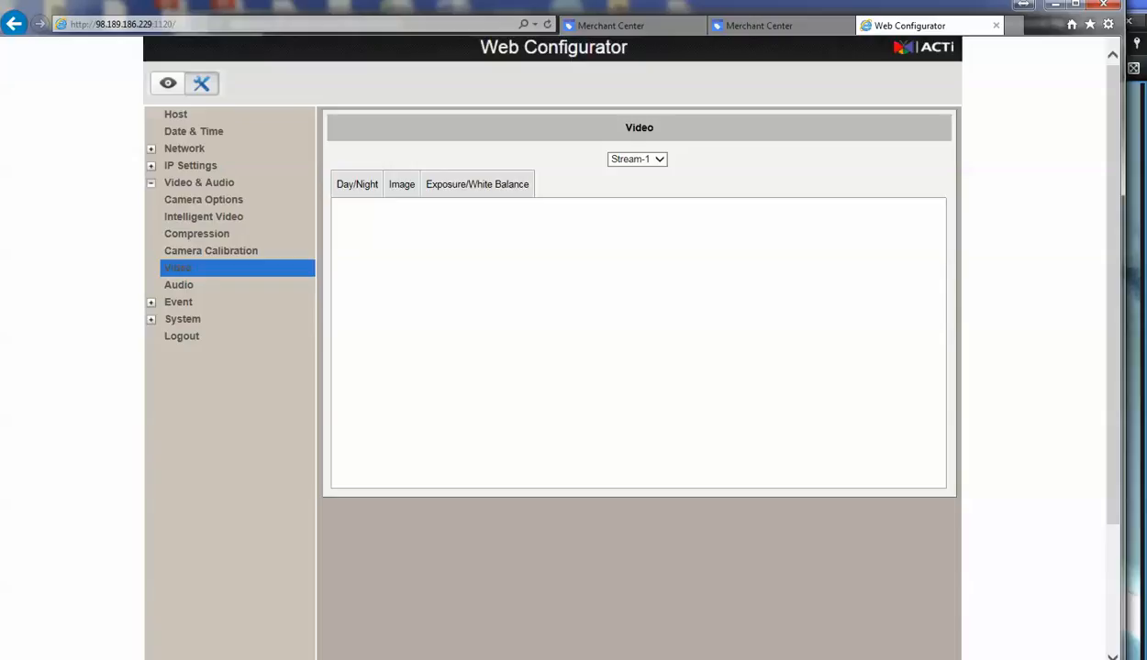
# On the Image settings, apply WDR Disabled, darkening the fisheye view
pyautogui.click(176, 268)
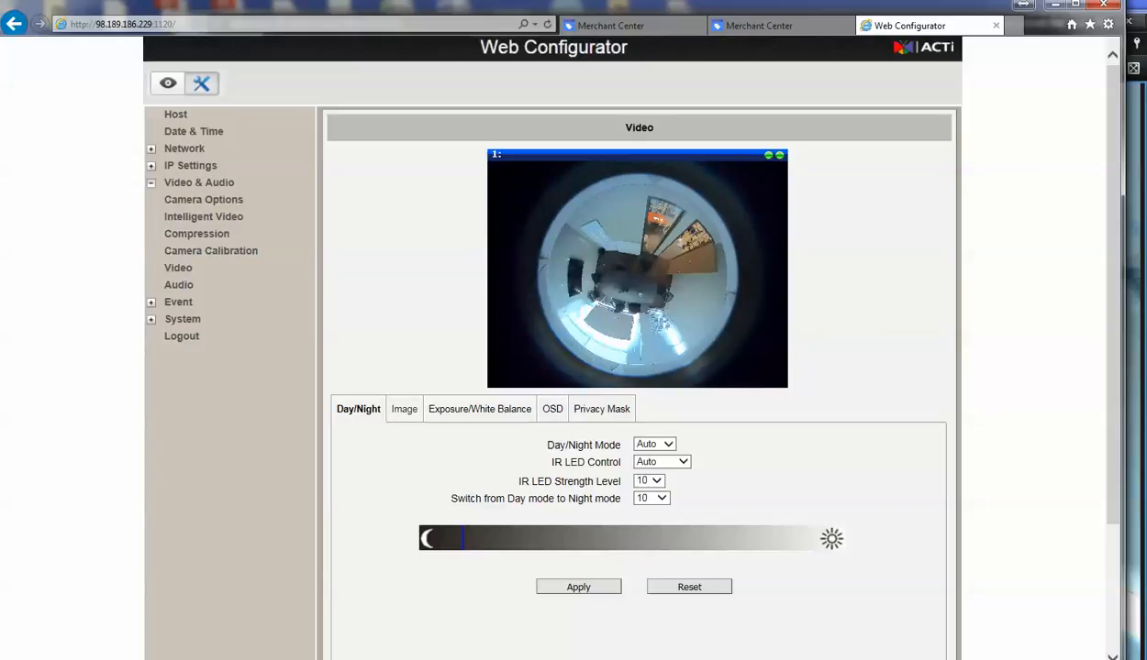
pyautogui.click(402, 409)
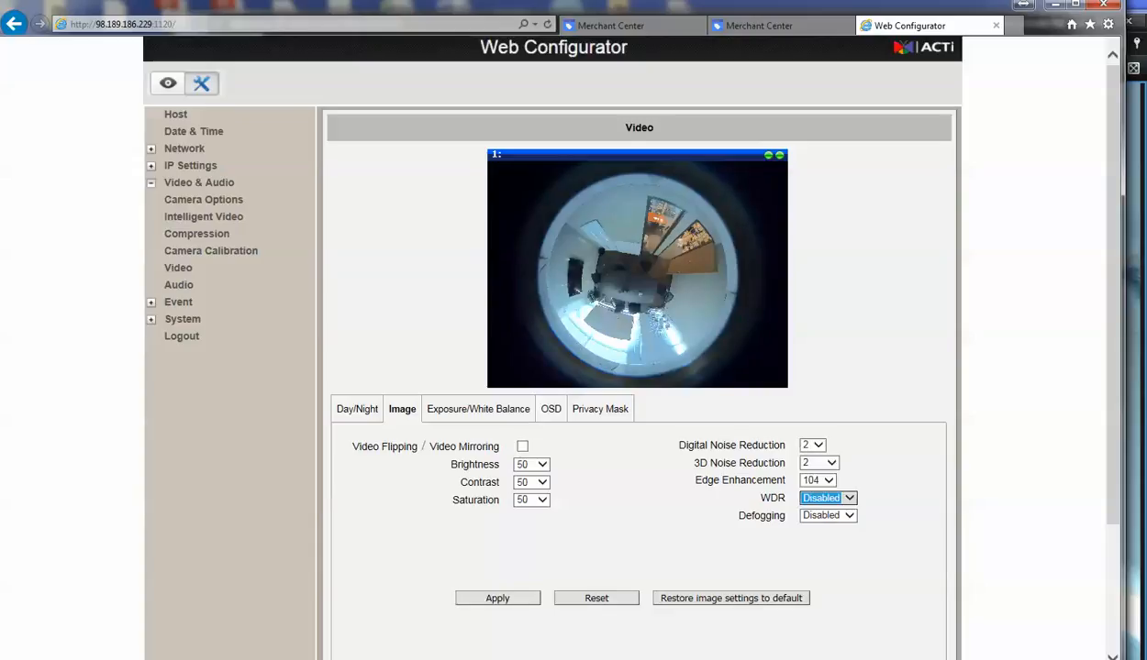
pyautogui.click(495, 599)
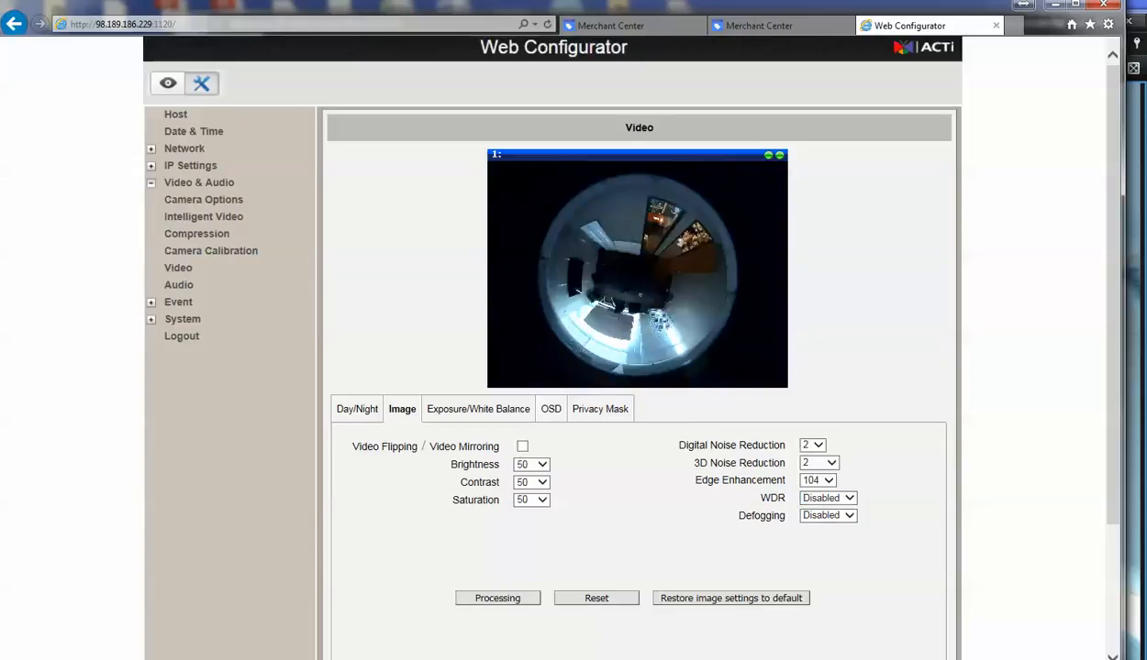
pyautogui.click(497, 598)
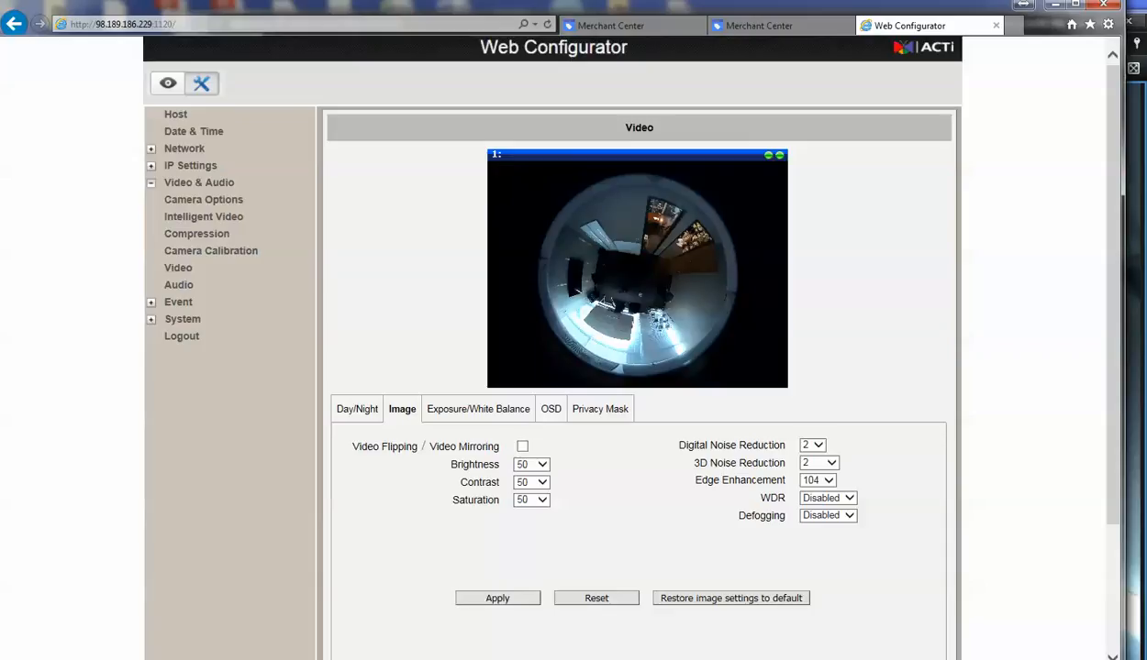
# Apply WDR at Medium level
pyautogui.click(826, 499)
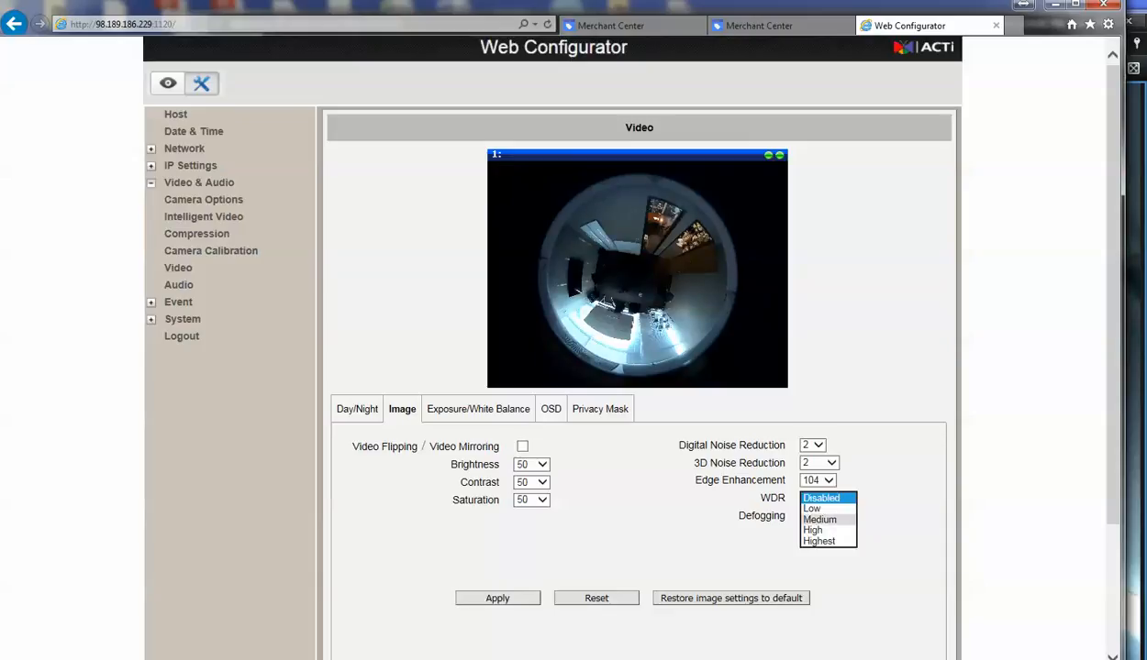
pyautogui.click(818, 519)
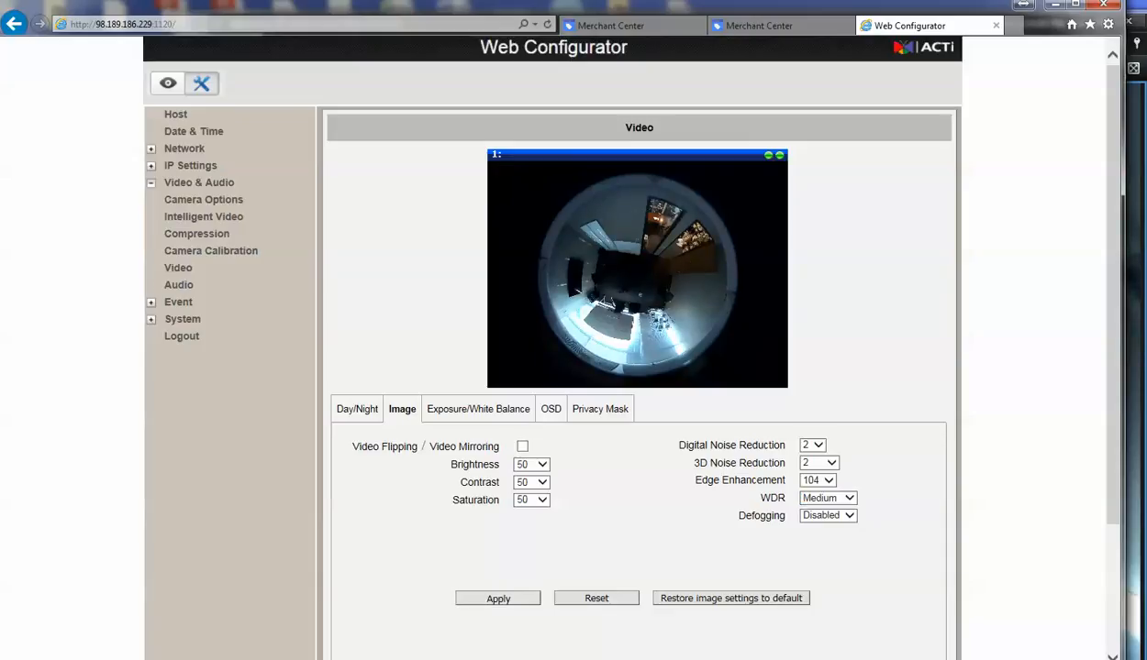
pyautogui.click(498, 598)
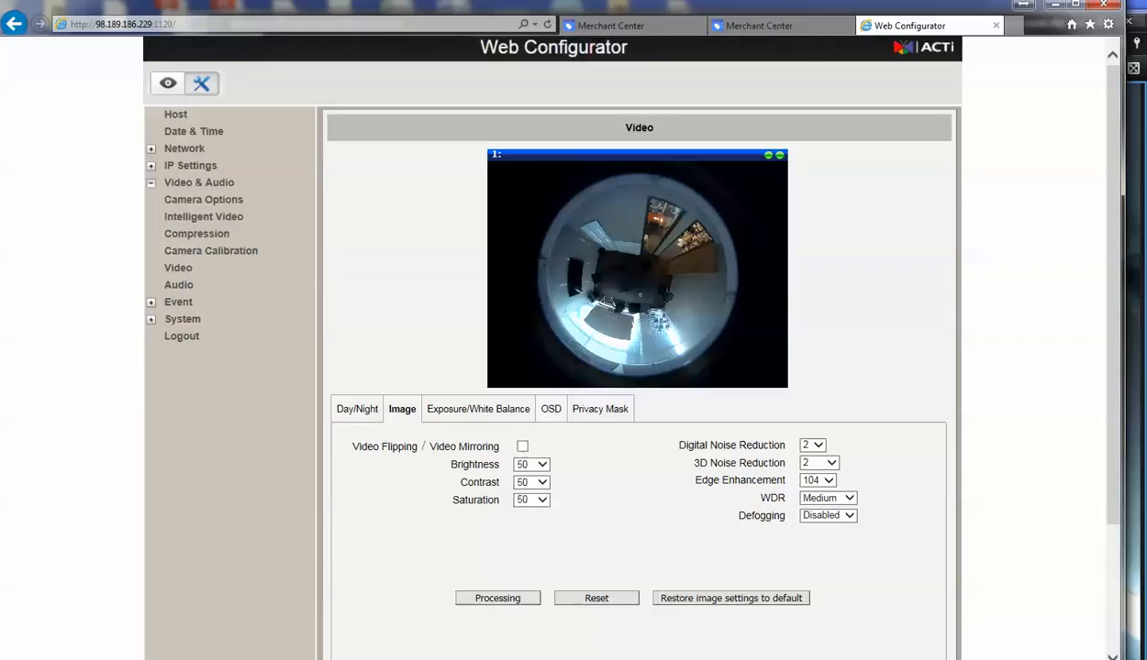
# Apply WDR at Highest, brightening the fisheye, then show the Smart Client live view
pyautogui.click(497, 598)
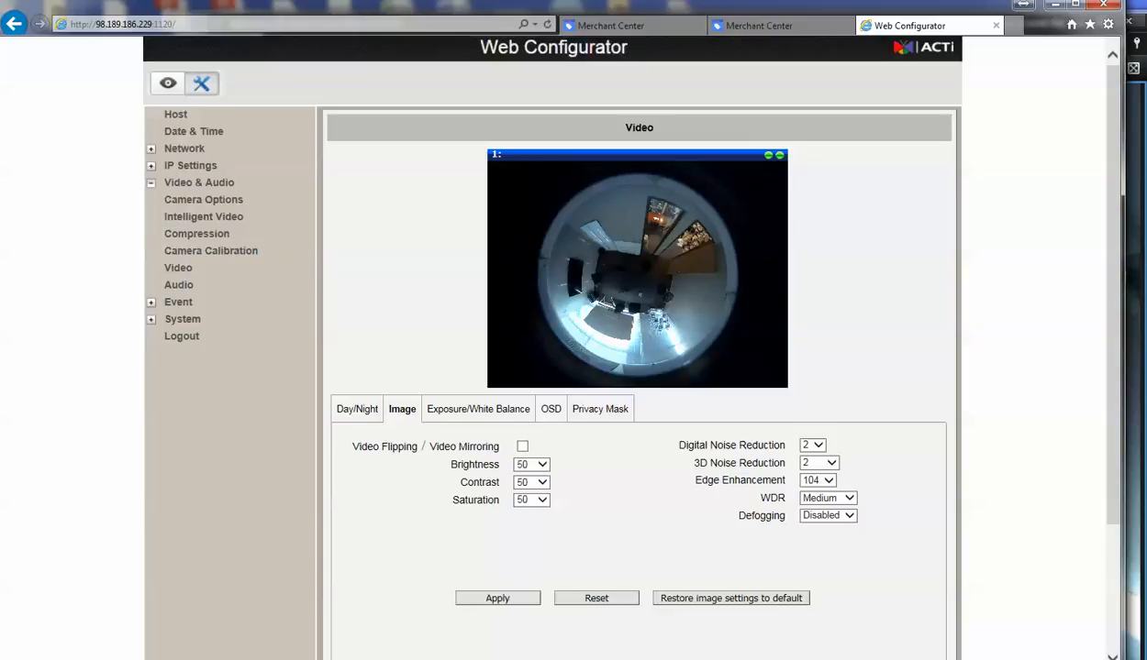
pyautogui.click(825, 497)
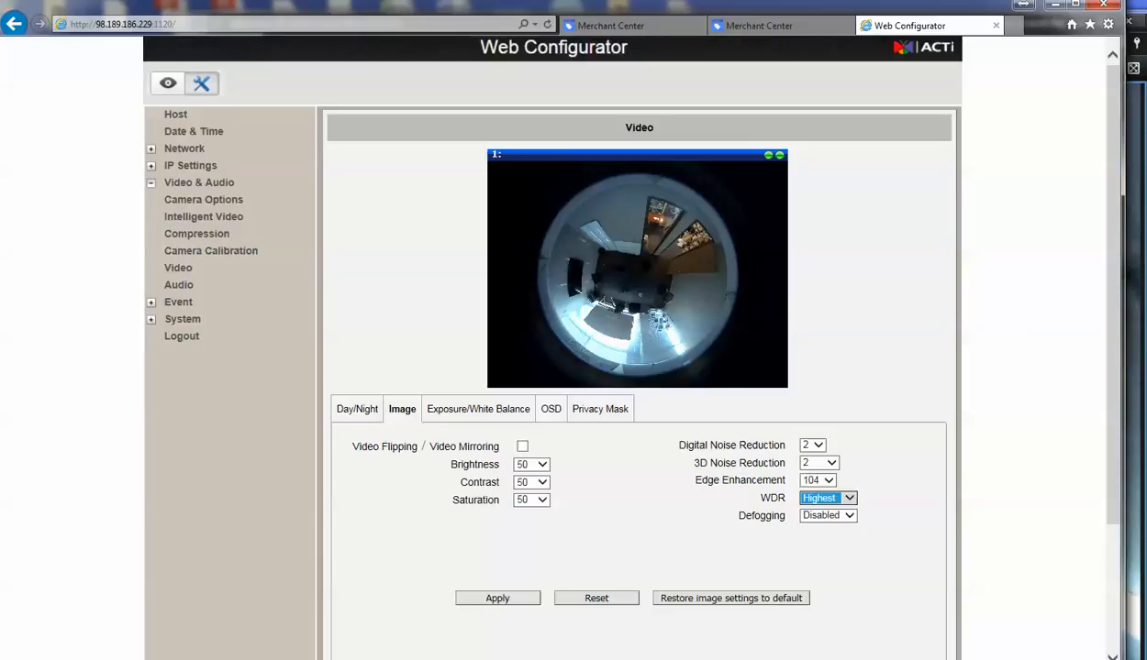
pyautogui.click(497, 598)
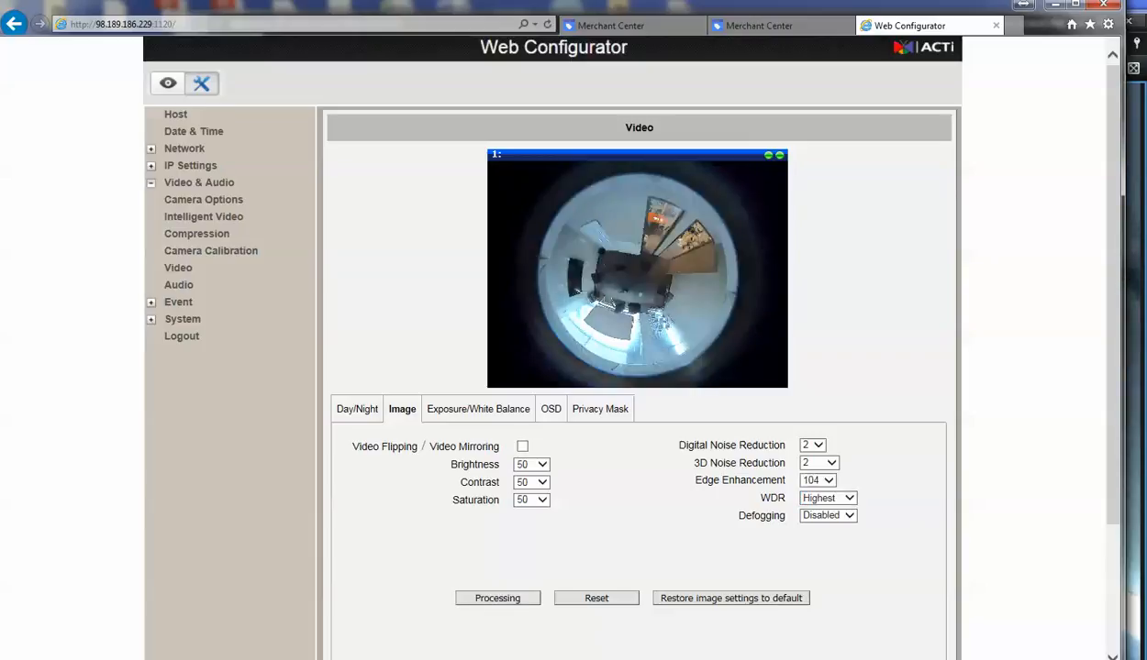
pyautogui.click(497, 598)
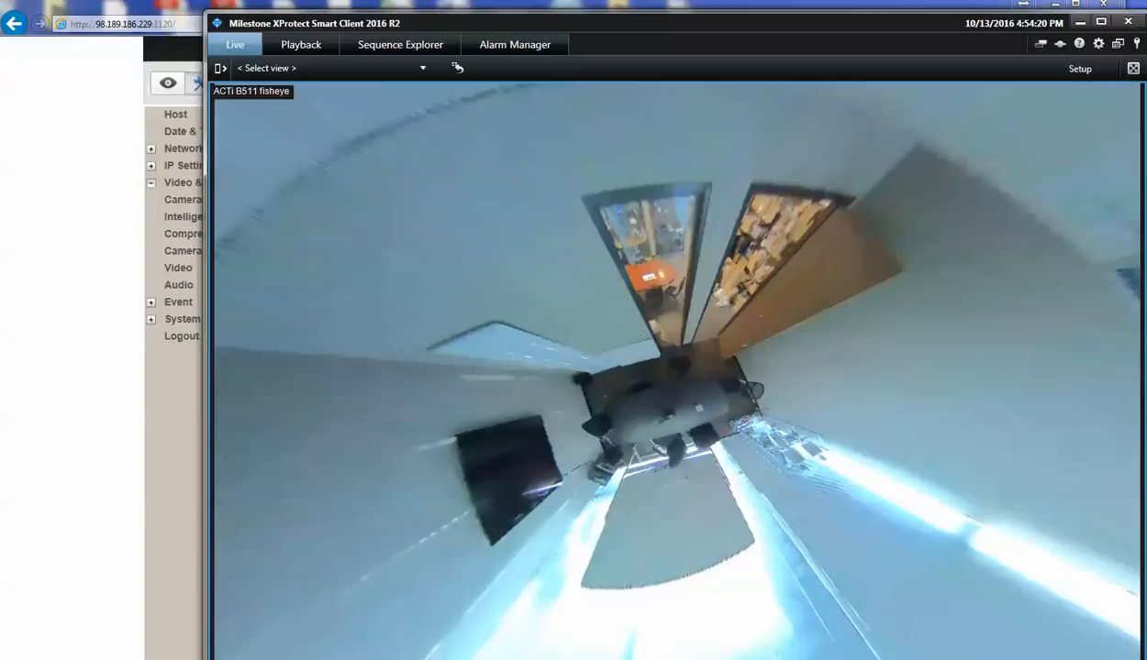
# Return to the Web Configurator and go to the Date & Time settings
pyautogui.click(1079, 68)
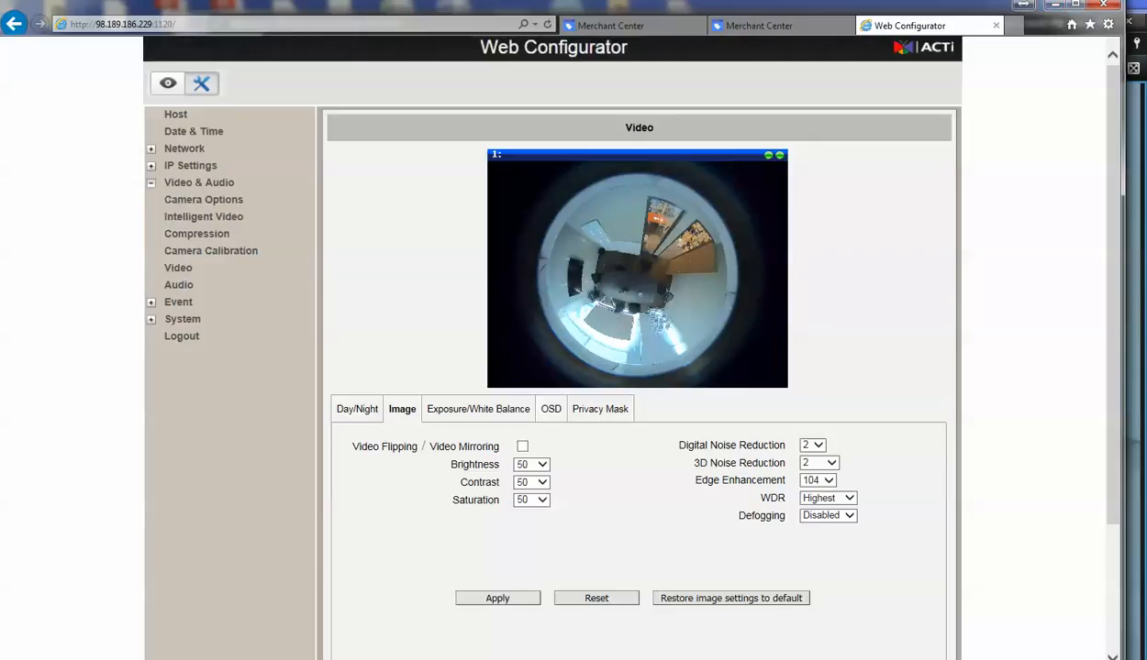
pyautogui.click(193, 132)
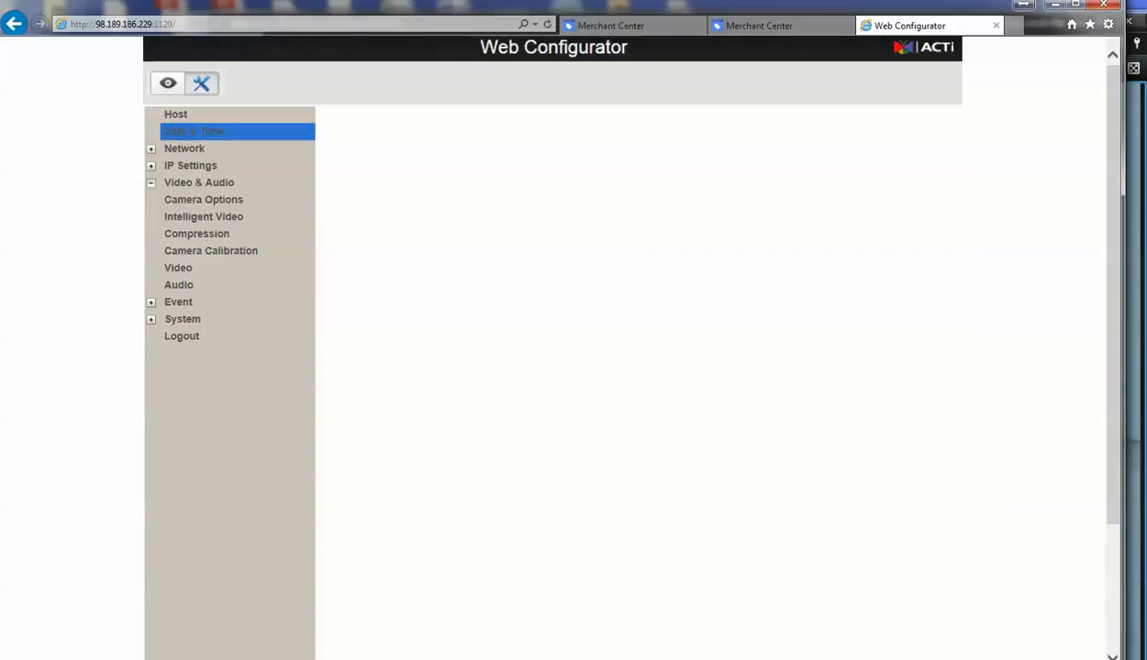
# Bring the Smart Client dewarped fisheye live view back to the front
pyautogui.click(192, 132)
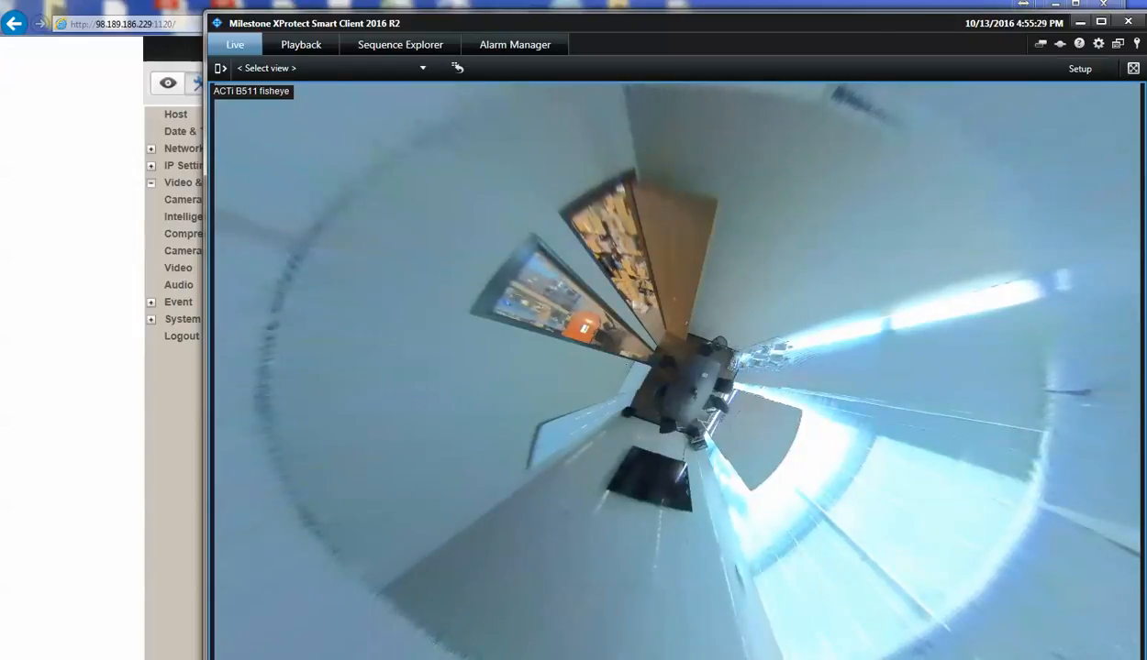
# In view Setup, dewarp the ceiling-mounted fisheye as a Dual View Panorama
pyautogui.click(1079, 68)
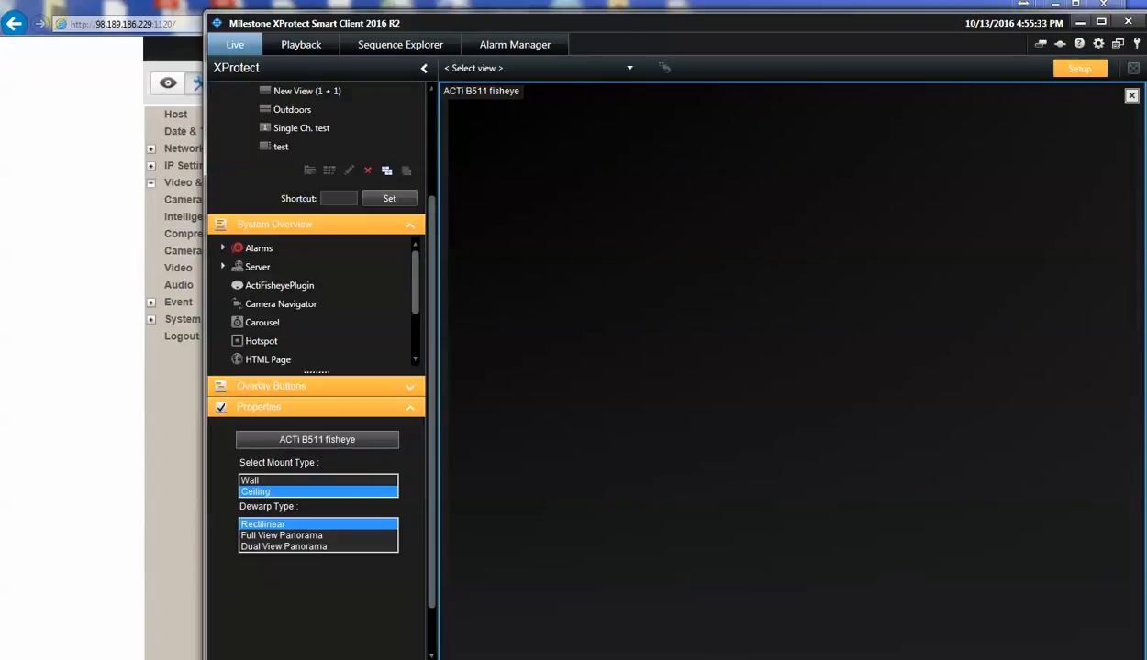
pyautogui.click(283, 546)
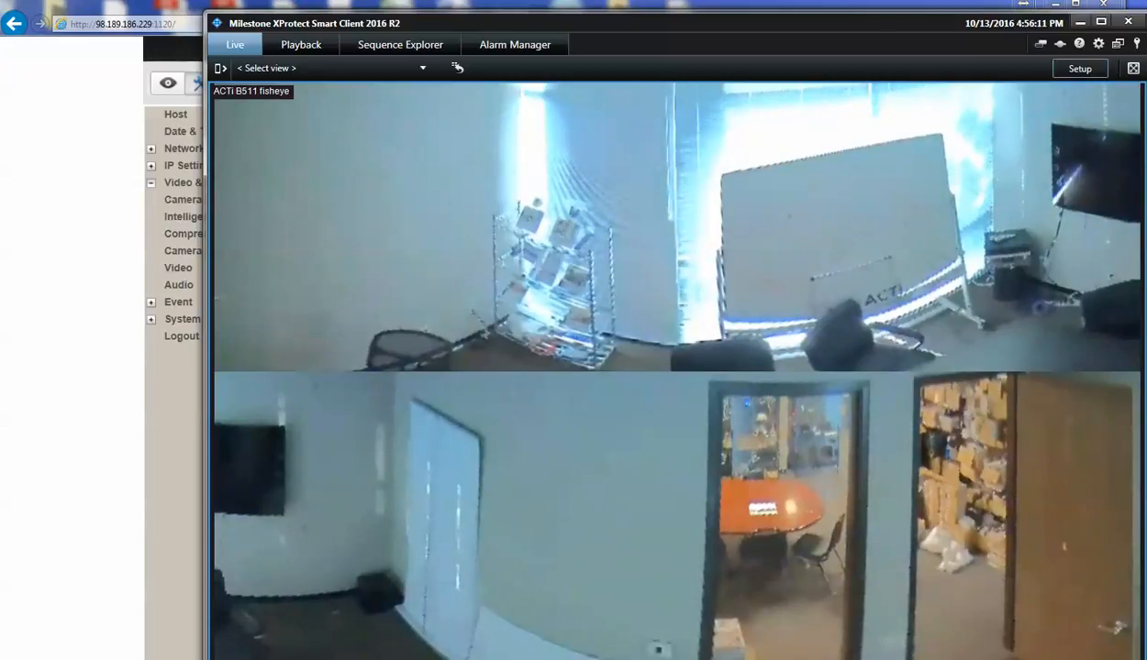
# Dewarp the fisheye as a Full View Panorama, then reopen the view Setup
pyautogui.click(1079, 68)
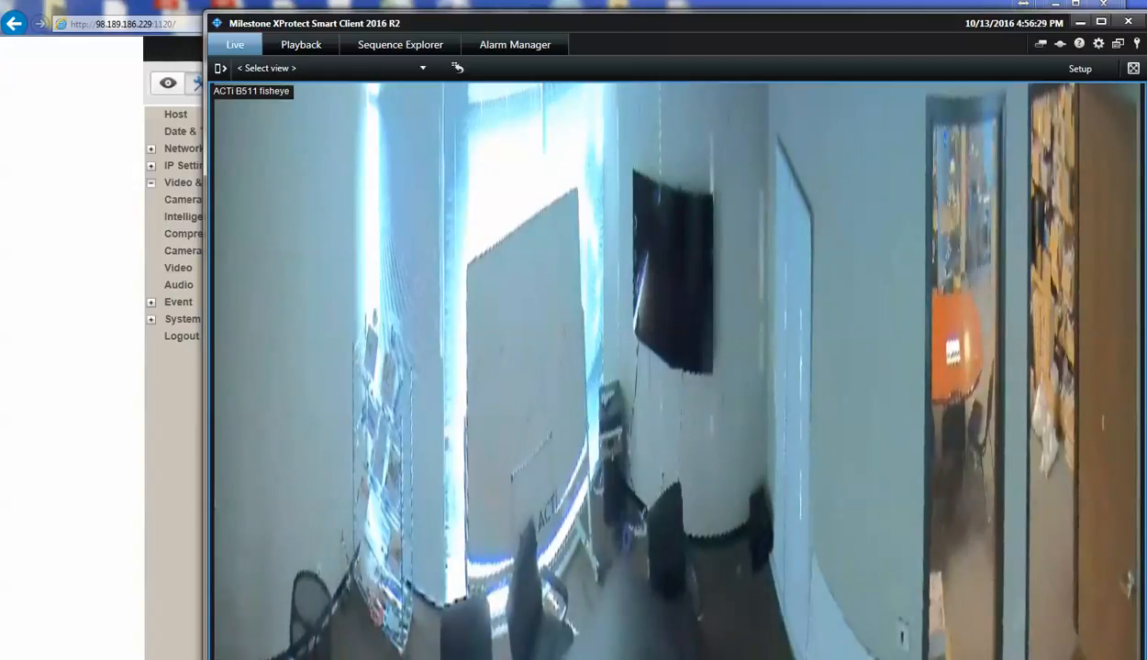
pyautogui.moveTo(1079, 68)
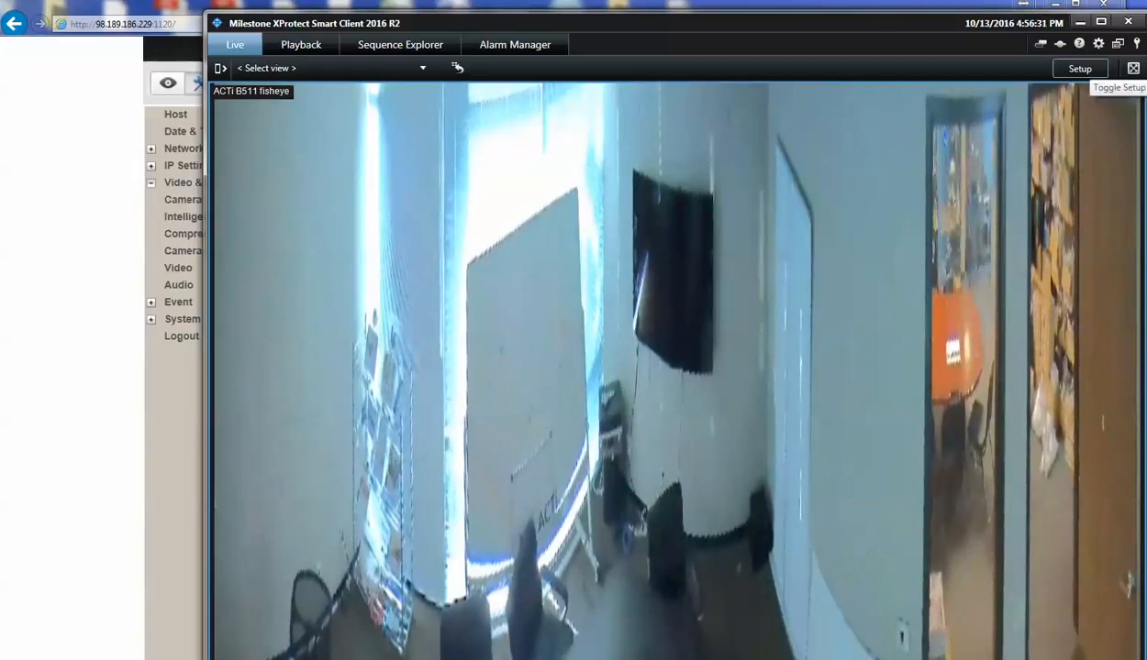
pyautogui.click(1078, 67)
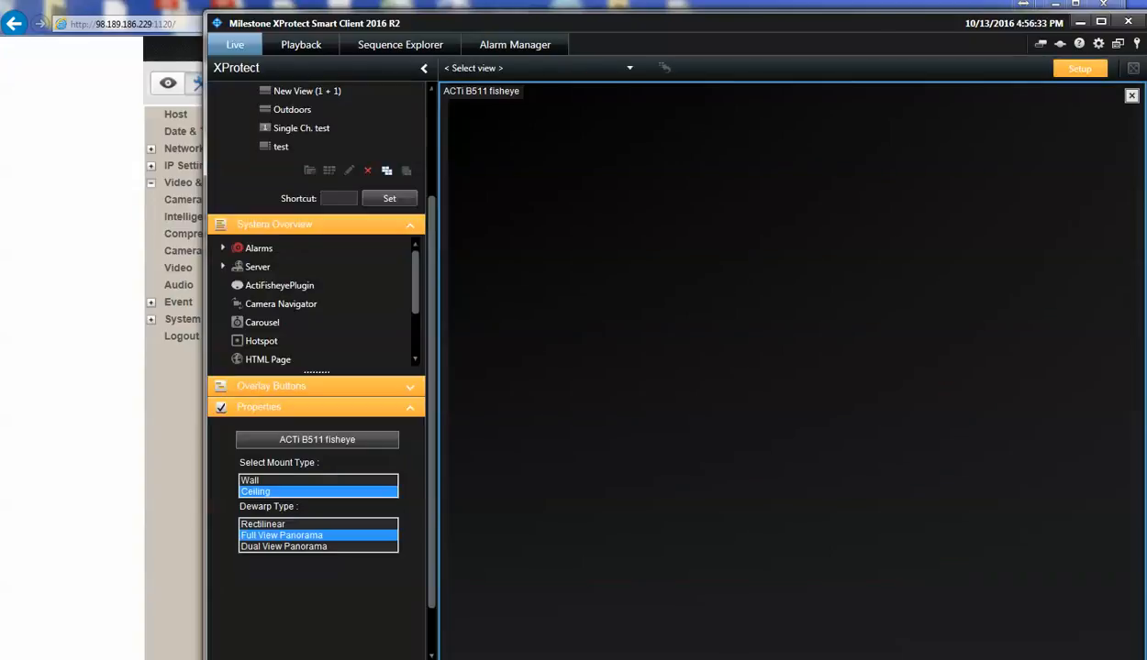